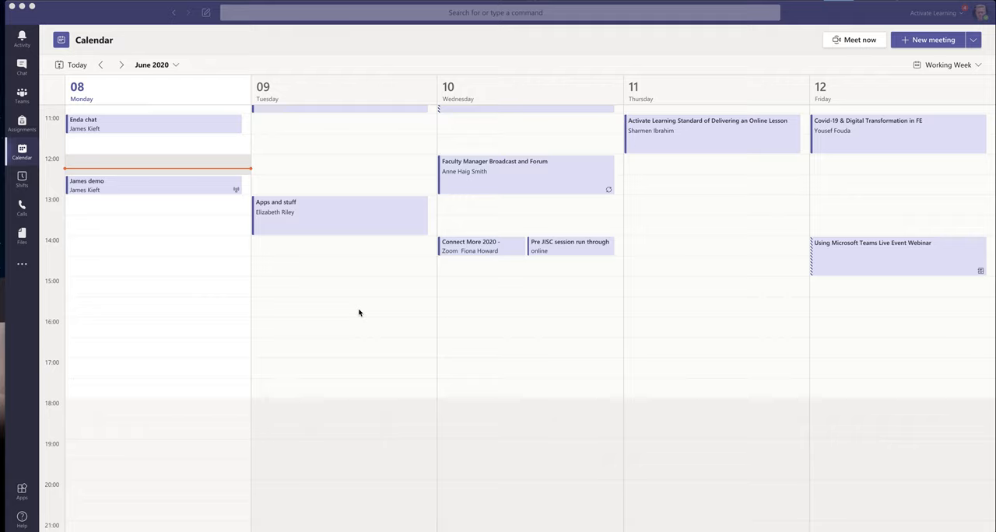
pyautogui.moveTo(59, 279)
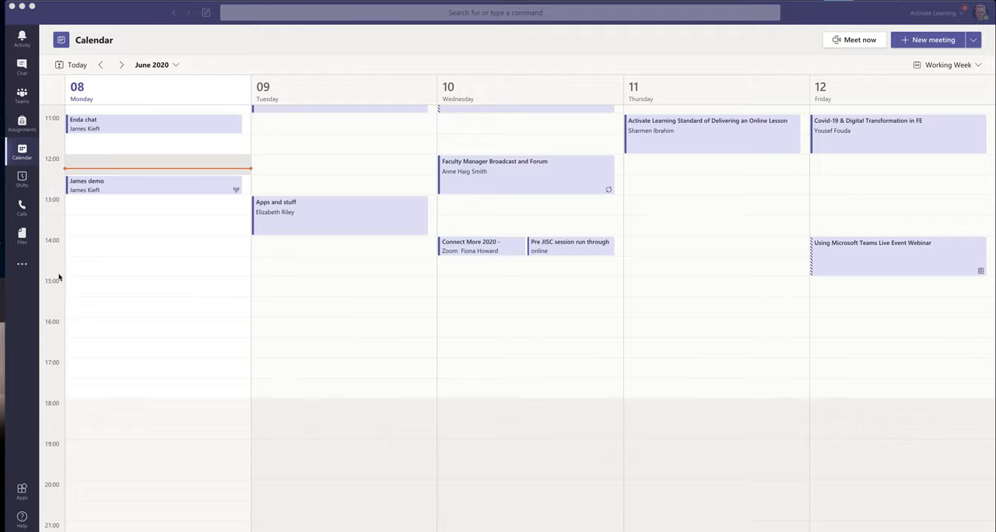
pyautogui.moveTo(18, 159)
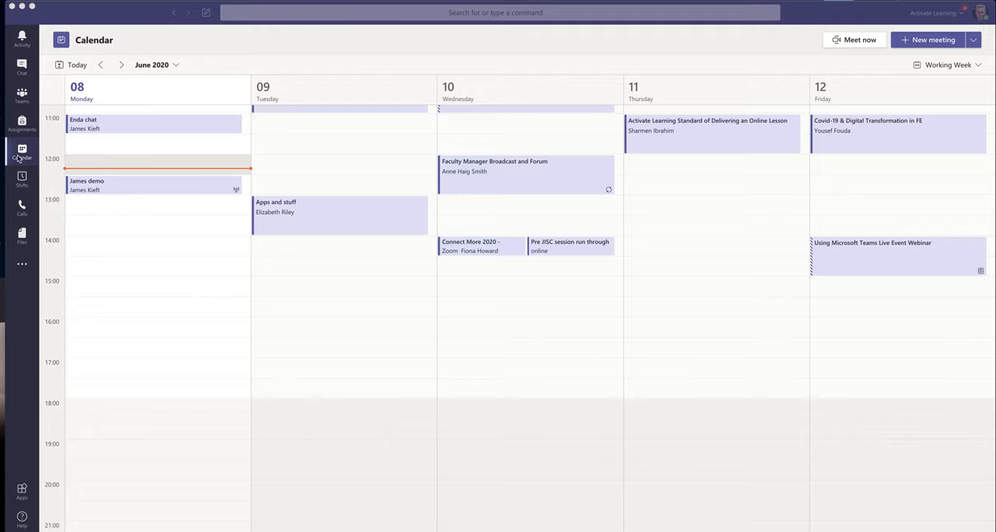
pyautogui.moveTo(21, 158)
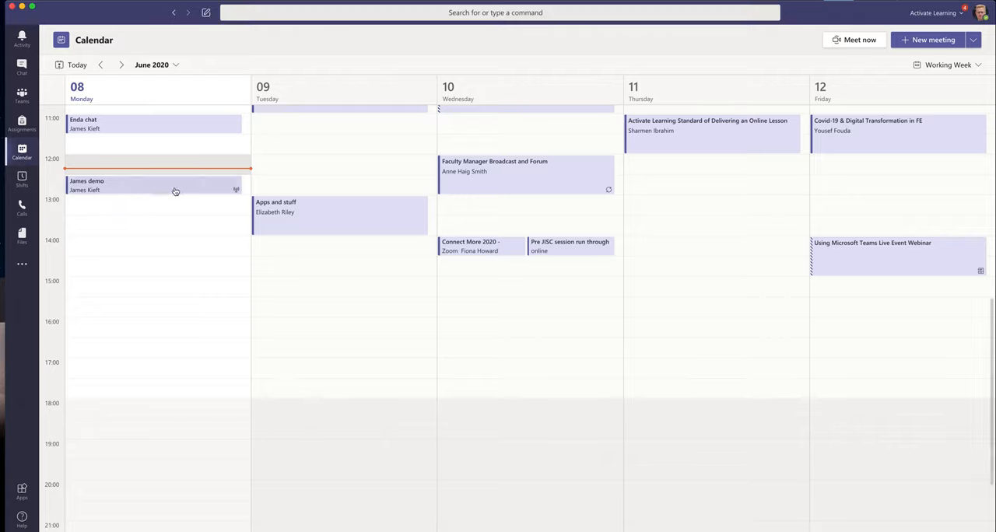
# Join the James demo event from the calendar as producer with the microphone muted.
pyautogui.click(154, 186)
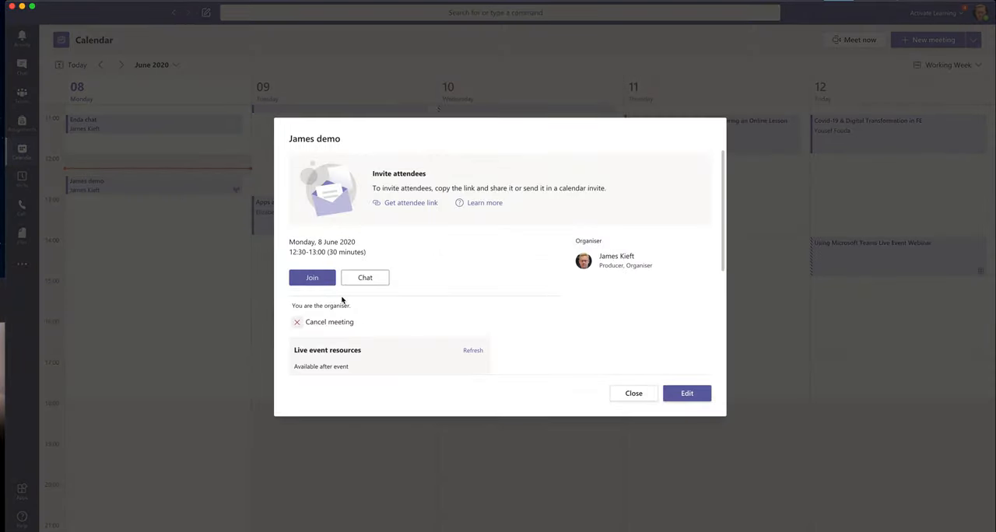
pyautogui.click(311, 277)
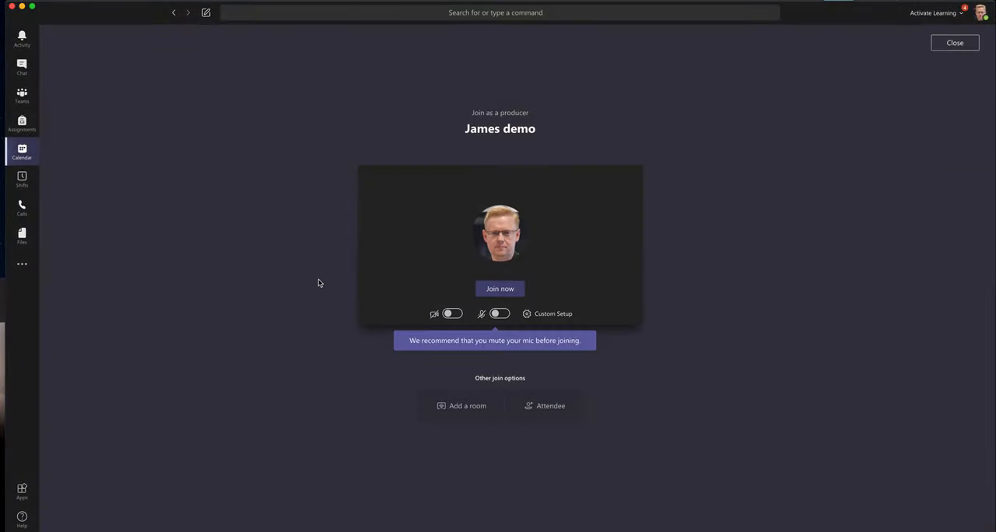
pyautogui.click(498, 314)
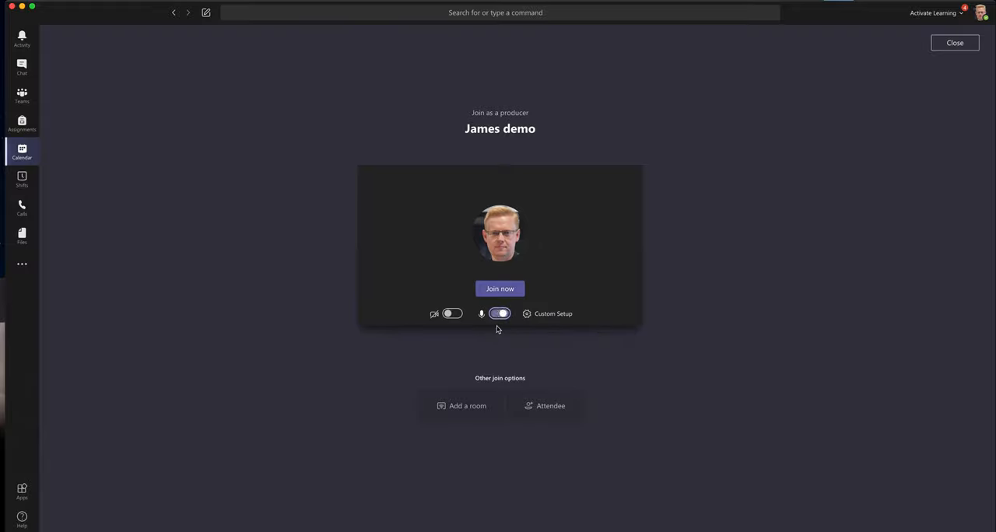
pyautogui.click(499, 289)
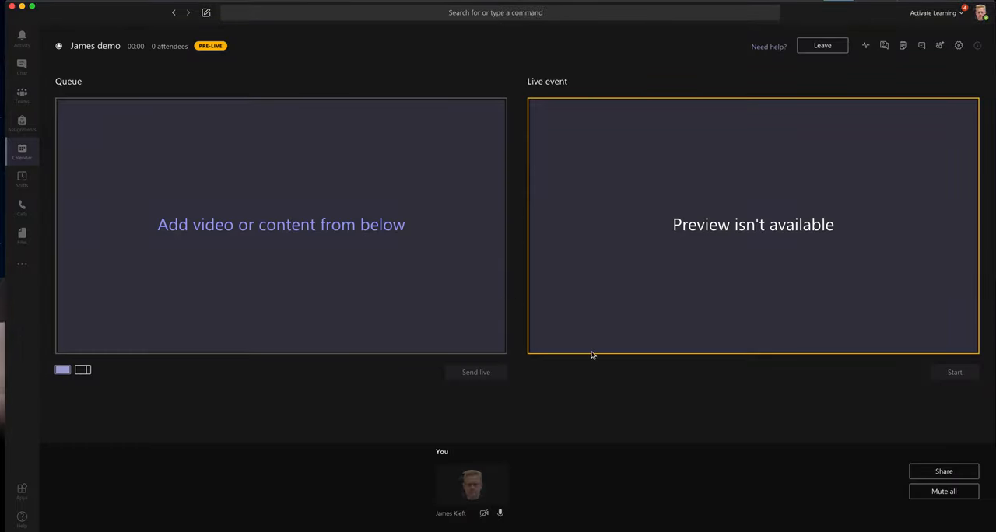
pyautogui.moveTo(576, 212)
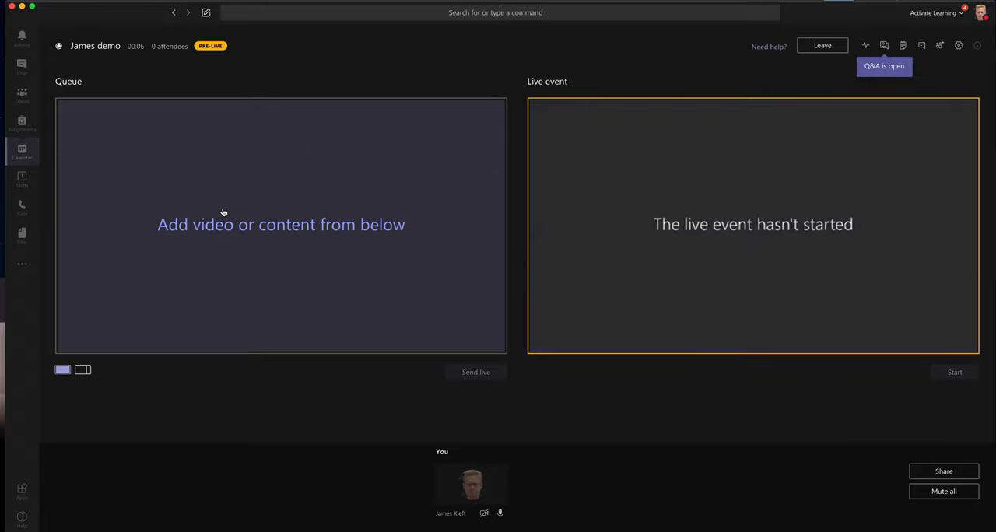
pyautogui.moveTo(726, 227)
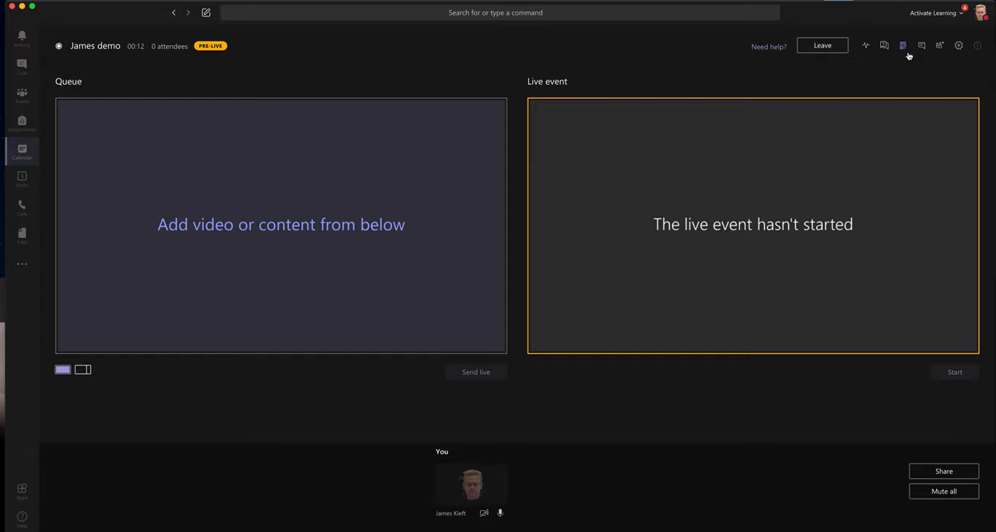
pyautogui.click(884, 45)
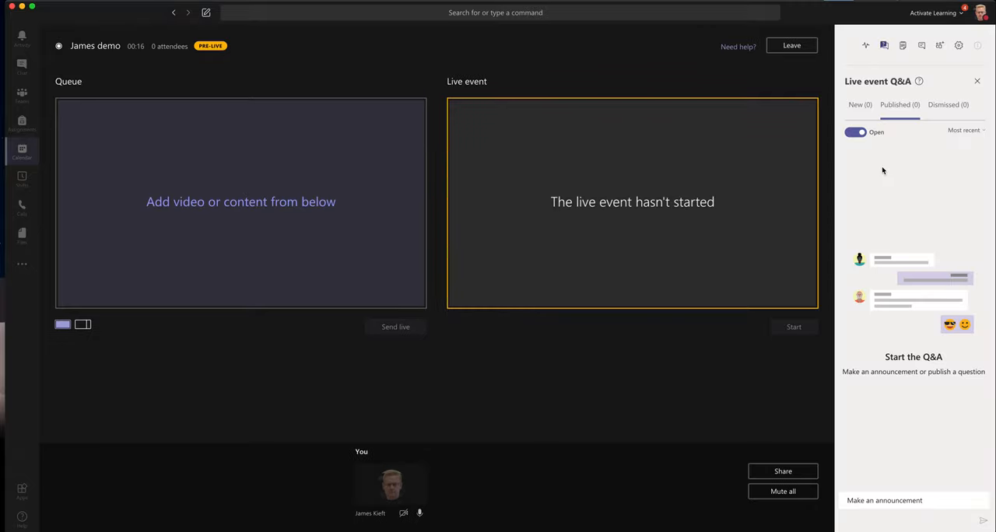
pyautogui.click(859, 104)
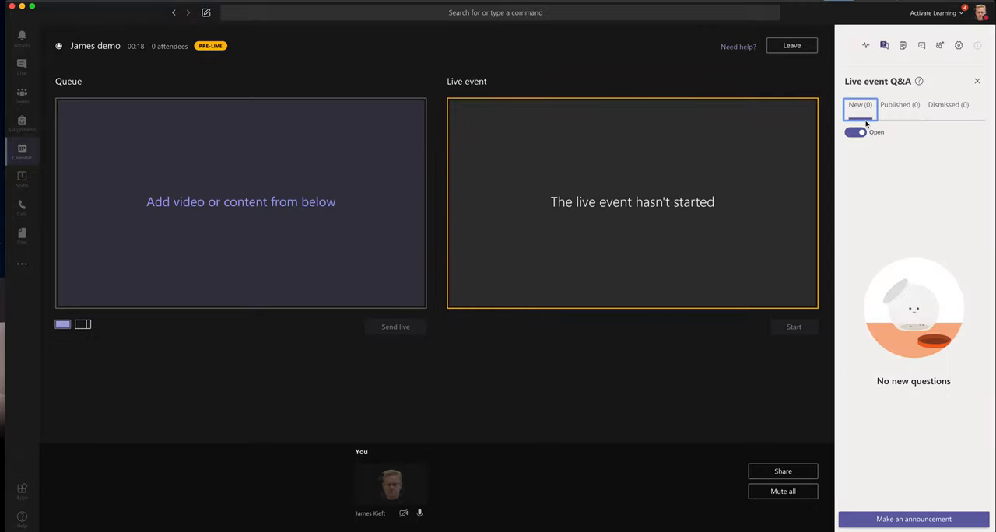
pyautogui.click(900, 107)
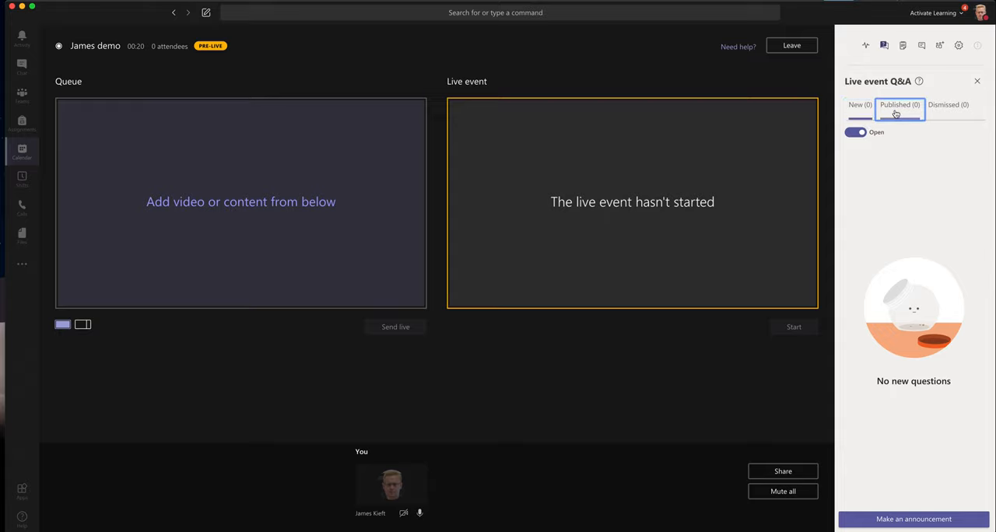
pyautogui.click(899, 105)
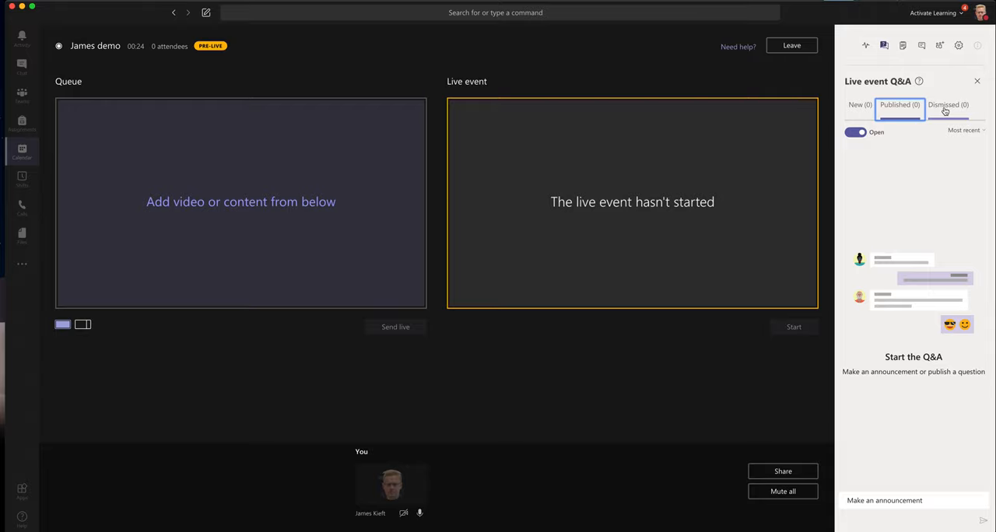
pyautogui.click(903, 45)
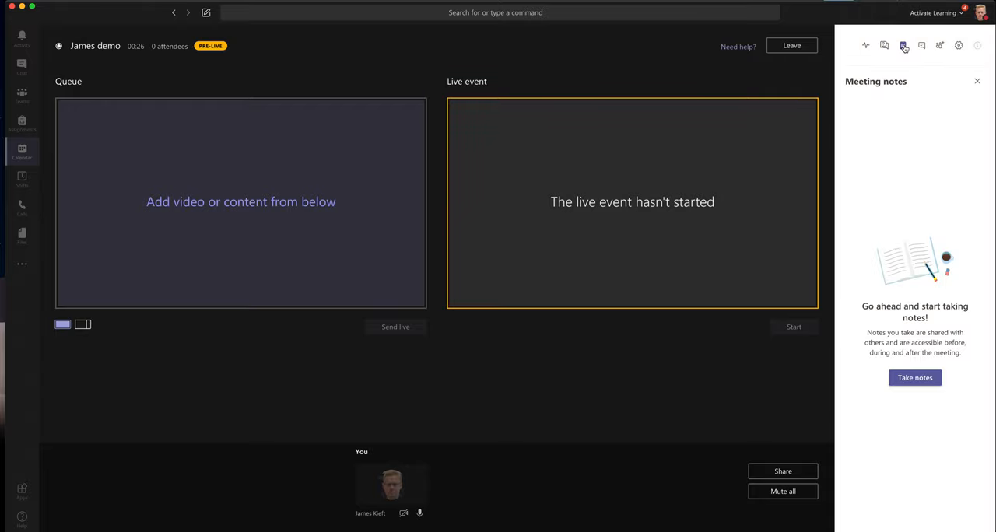
pyautogui.click(921, 45)
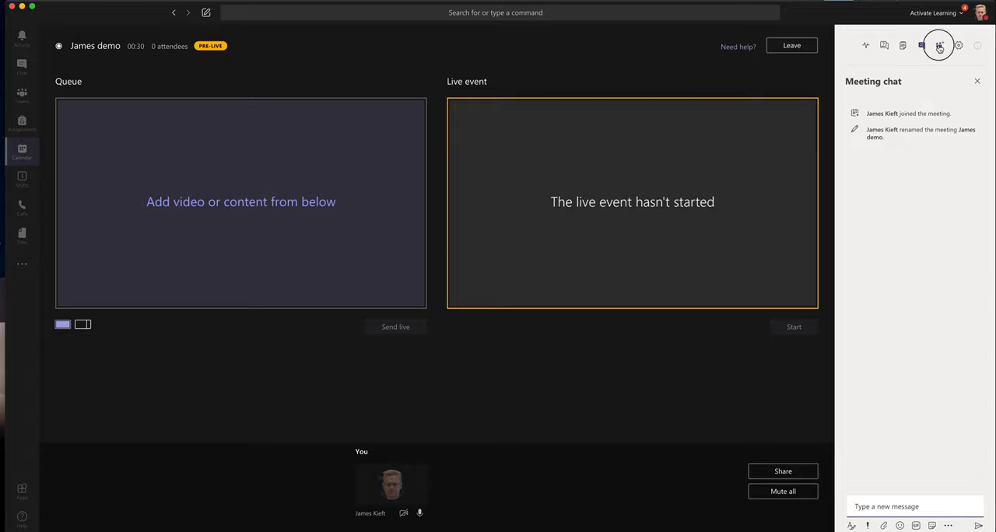
pyautogui.click(940, 45)
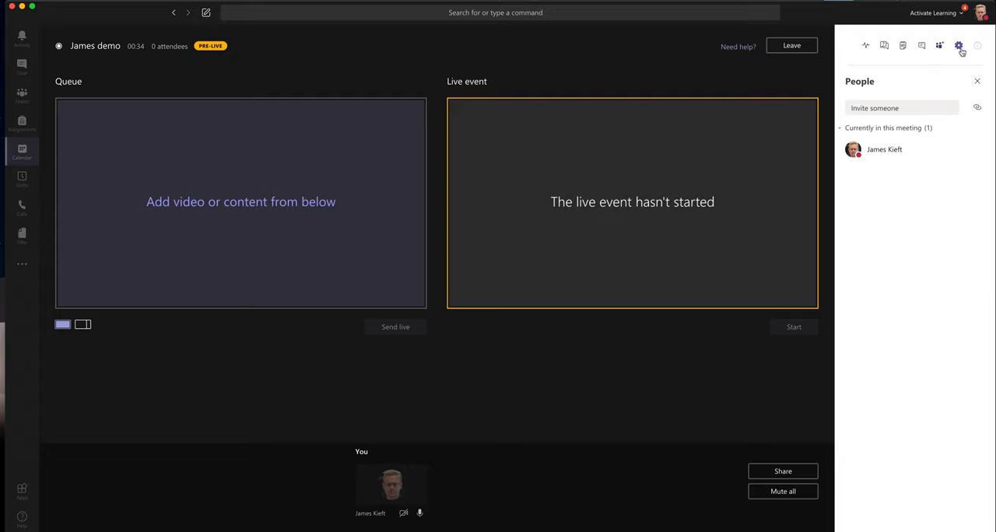
pyautogui.click(959, 45)
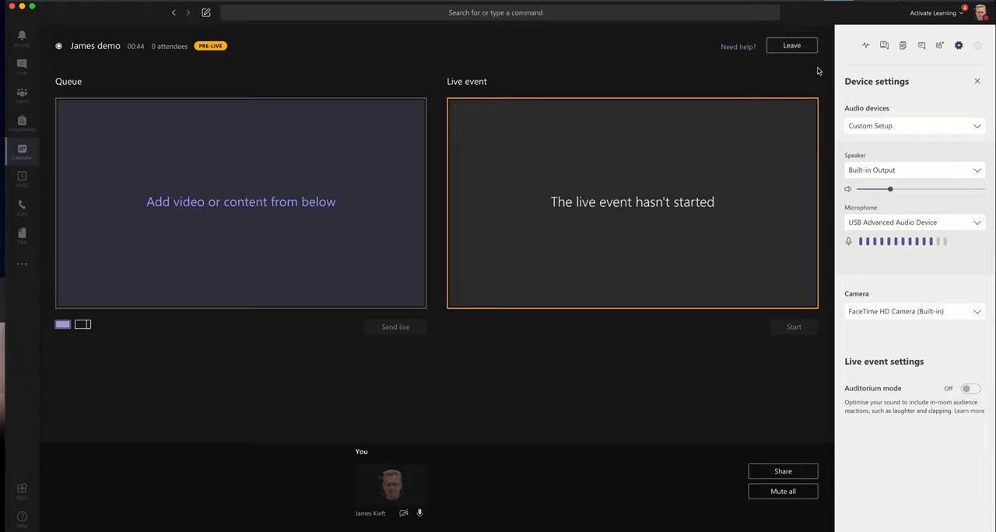
pyautogui.click(977, 81)
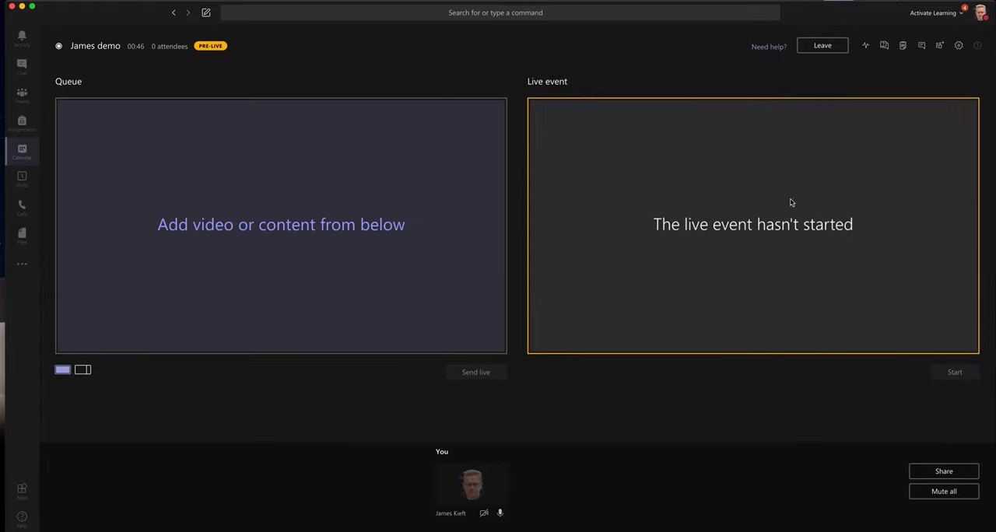
pyautogui.moveTo(672, 481)
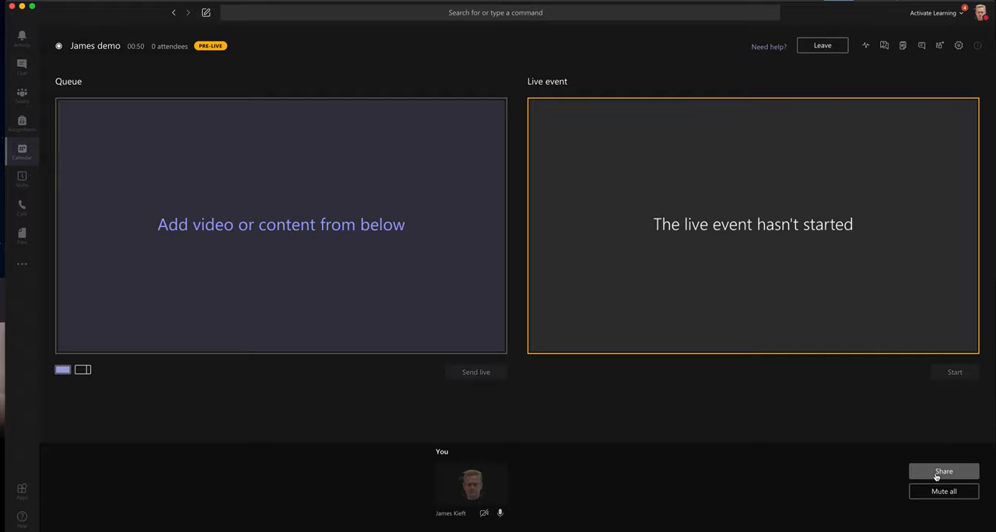
# Share 'My desktop' as content and load it into the event queue.
pyautogui.click(943, 472)
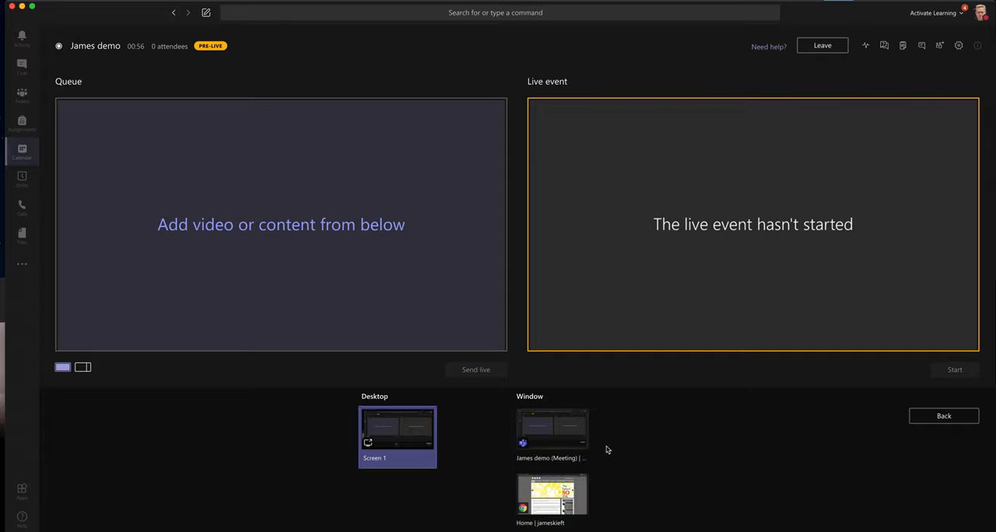
pyautogui.click(551, 498)
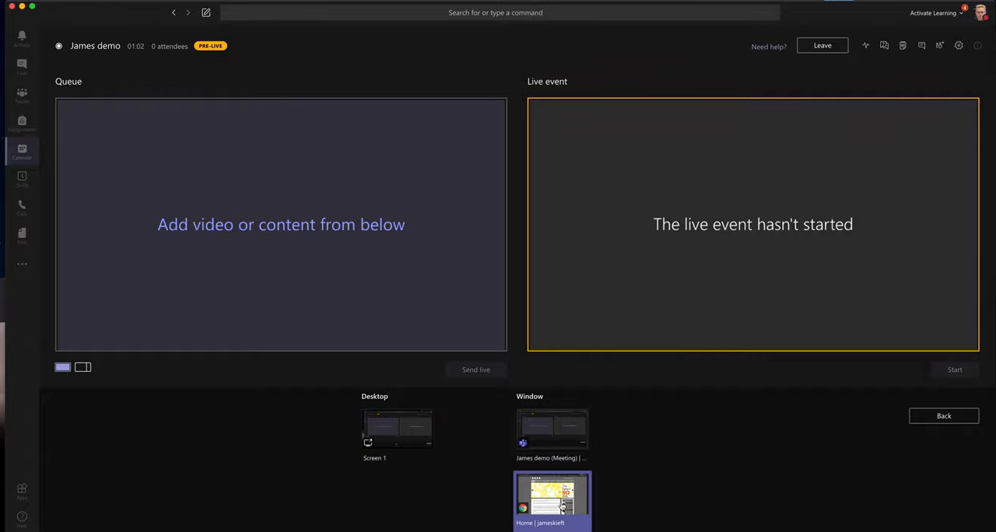
pyautogui.click(551, 501)
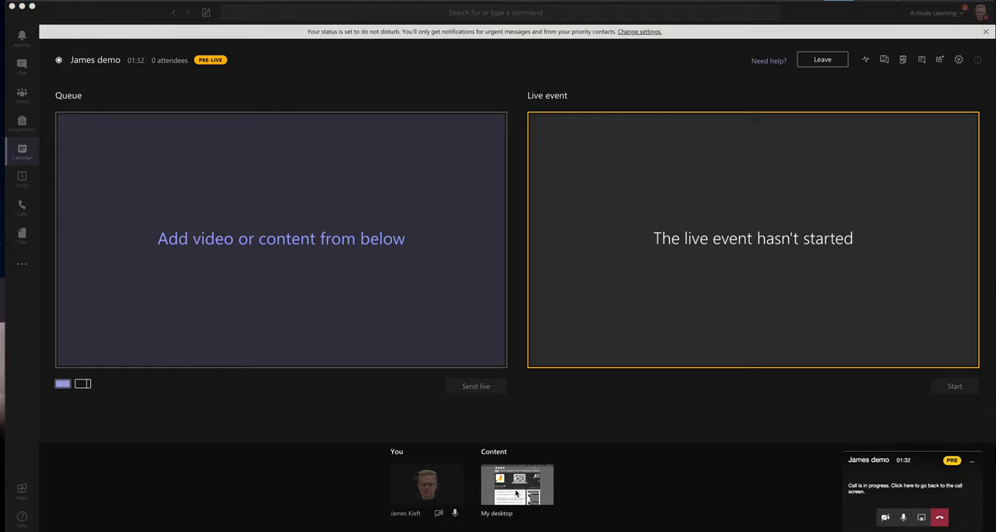
pyautogui.click(517, 485)
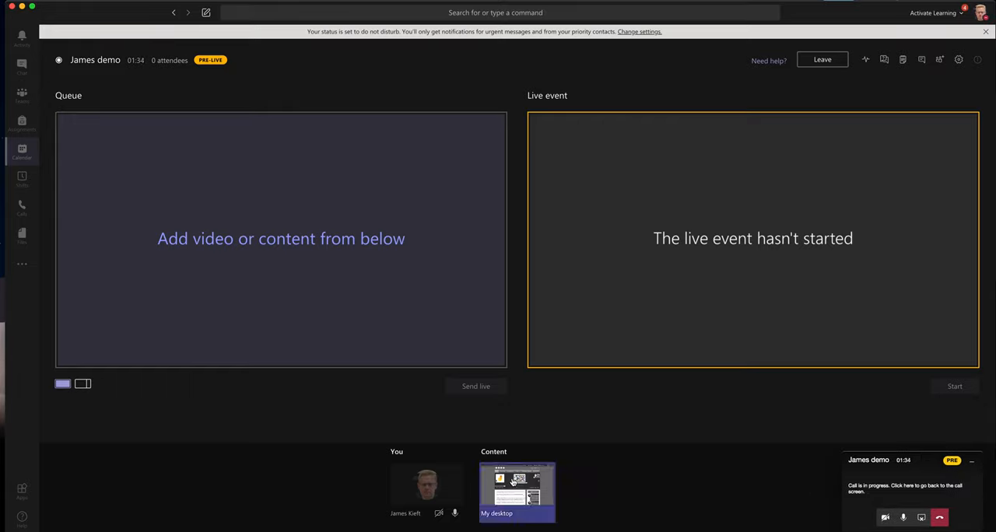
pyautogui.click(516, 492)
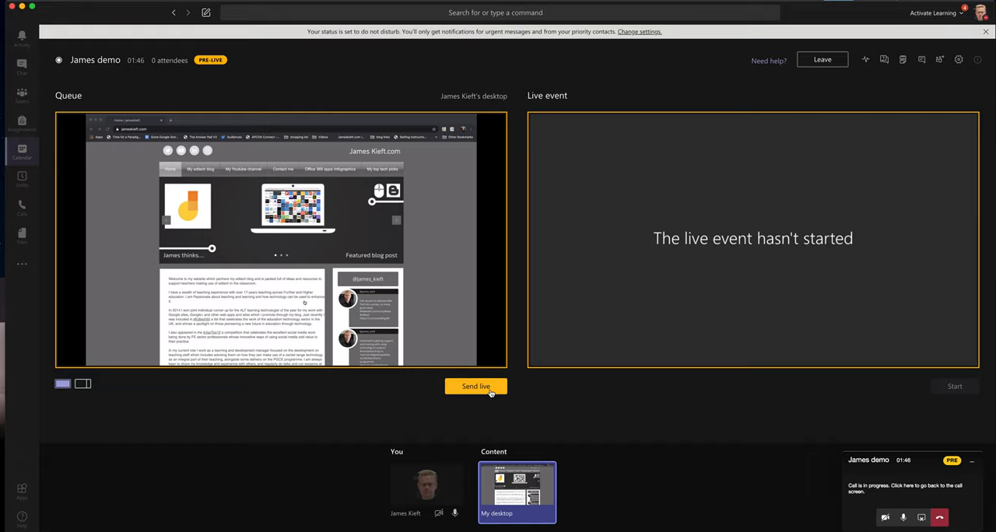
# Send the queued desktop content to the live preview.
pyautogui.click(476, 386)
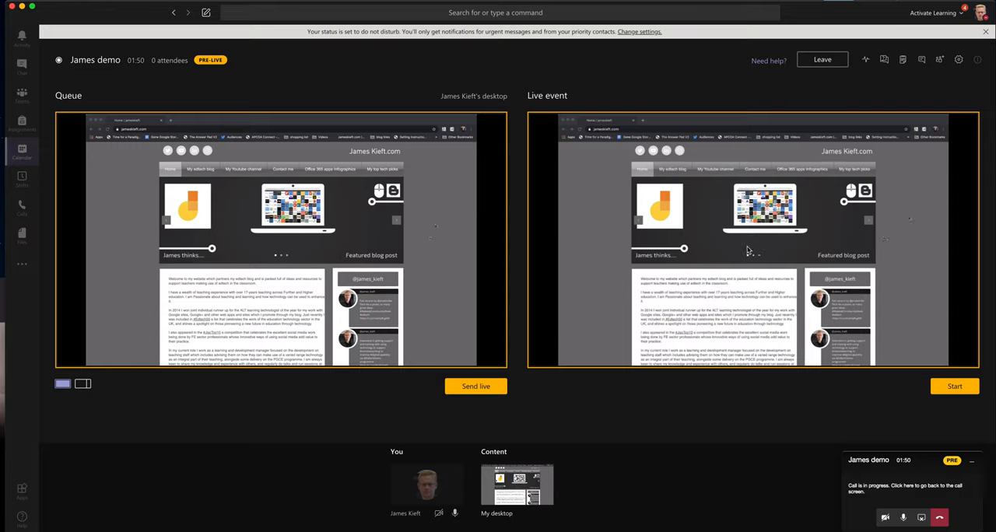
pyautogui.moveTo(746, 256)
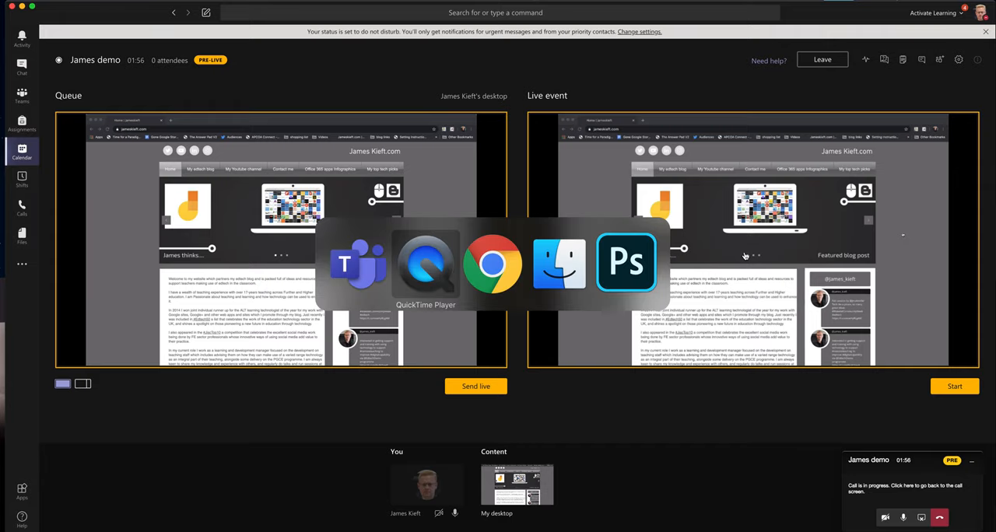
# In Chrome, search 'james' in a new tab and open the James Kieft Twitter profile result.
pyautogui.click(492, 263)
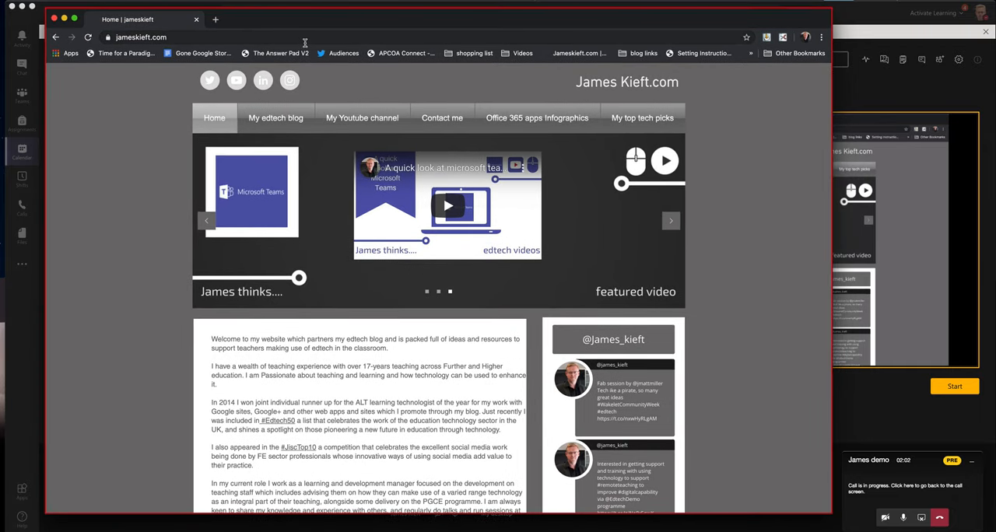
pyautogui.click(215, 19)
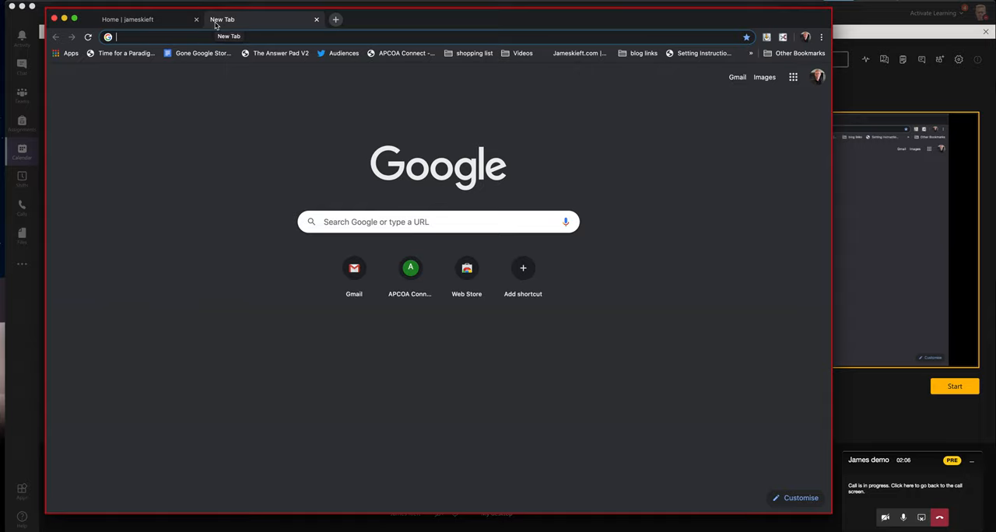
pyautogui.write('jameskieft.com')
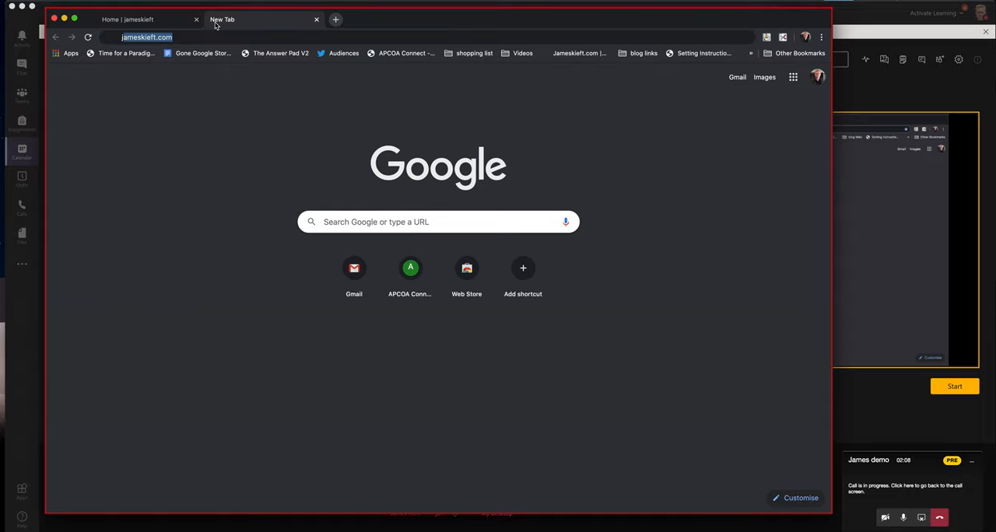
pyautogui.write('james')
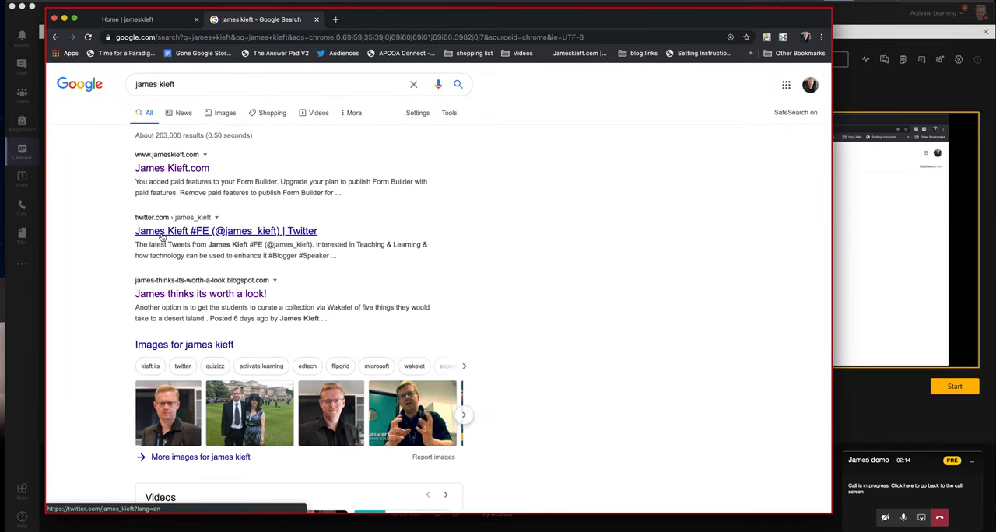
pyautogui.click(226, 231)
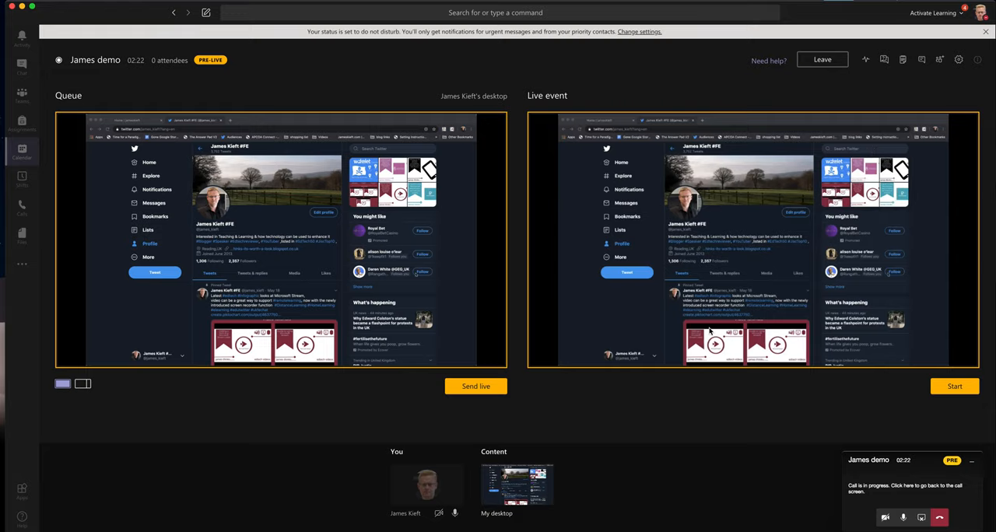
pyautogui.moveTo(436, 28)
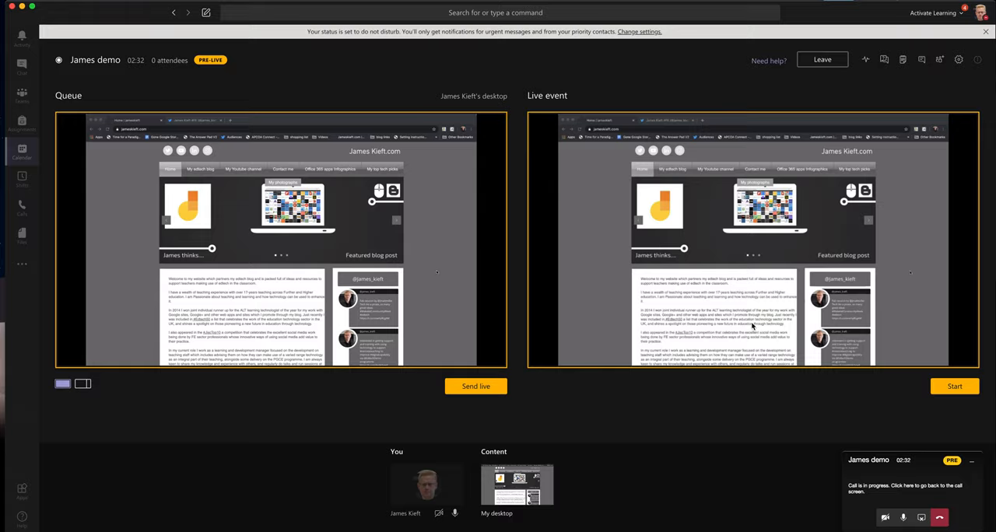
# Start the live event, confirming with Continue, and show the YouTube channel from the website.
pyautogui.click(956, 386)
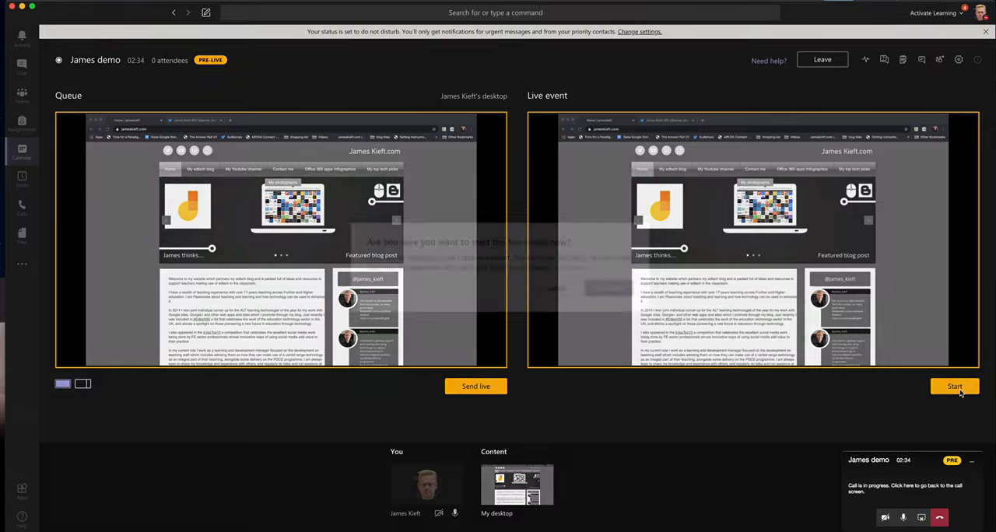
pyautogui.click(955, 386)
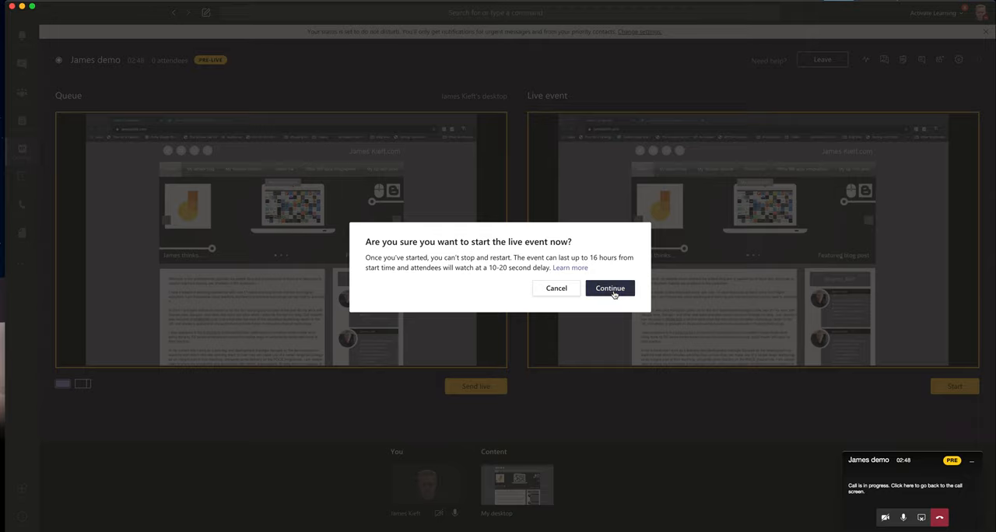
pyautogui.click(610, 288)
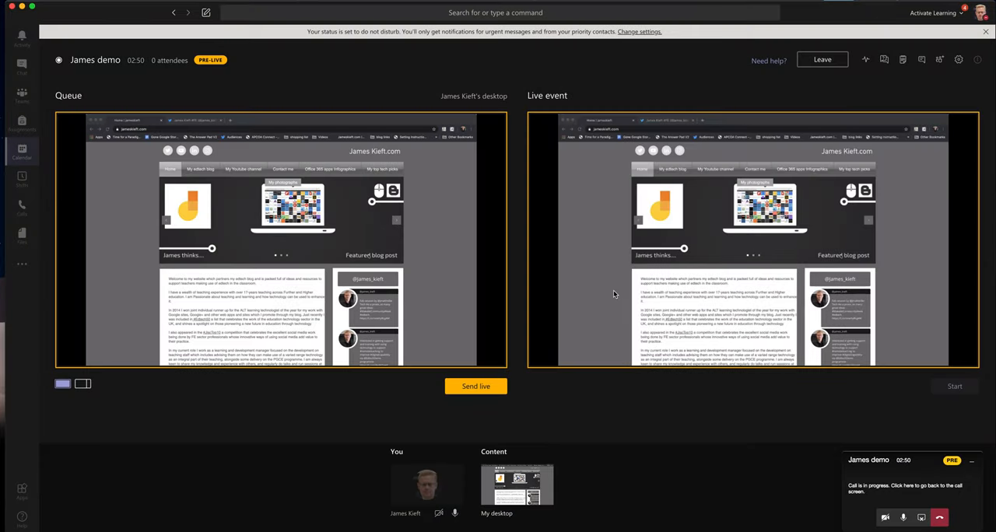
pyautogui.click(956, 386)
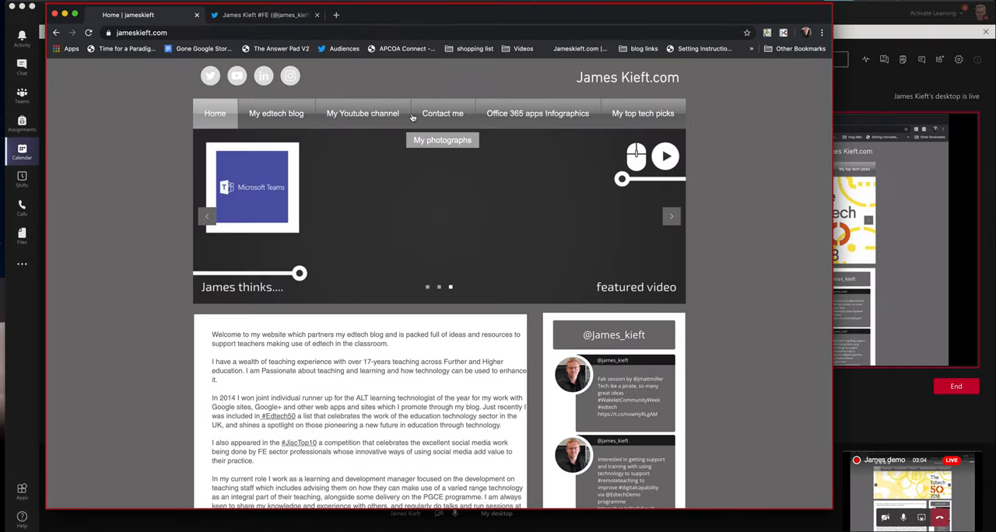
pyautogui.click(363, 112)
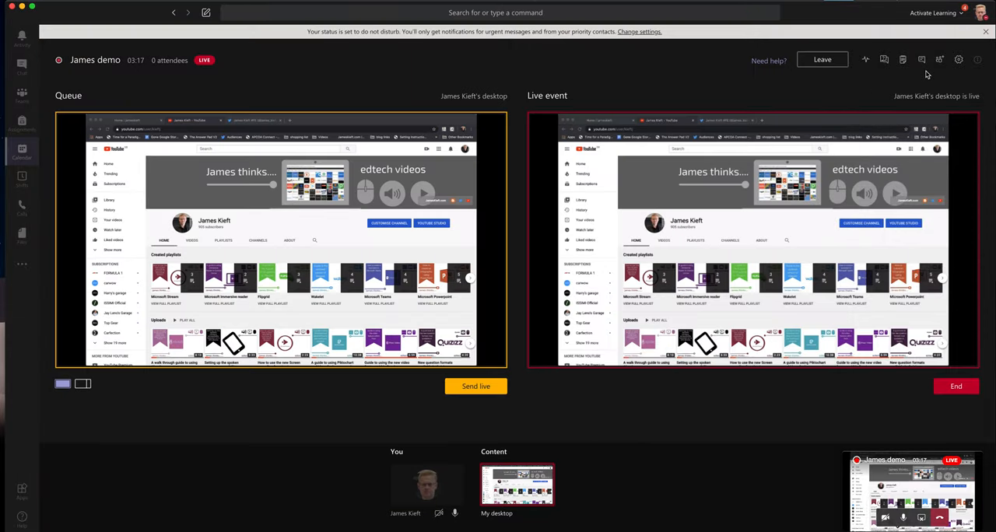
# Show the Q&A panel beside the live broadcast.
pyautogui.click(921, 59)
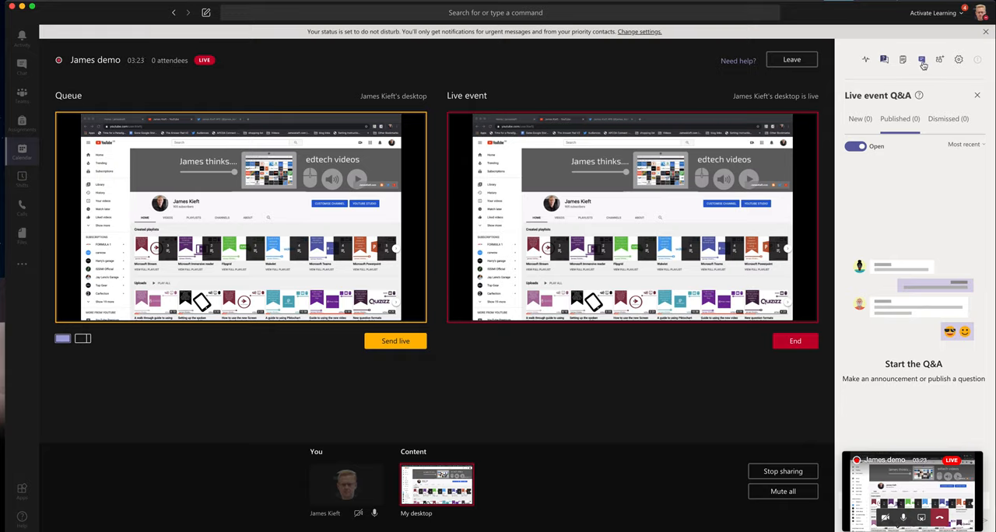
pyautogui.moveTo(922, 59)
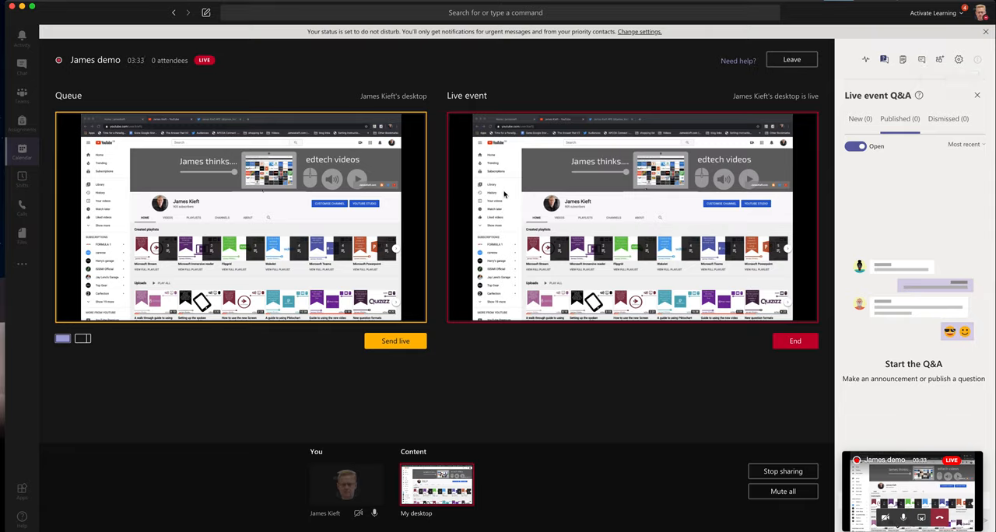
pyautogui.moveTo(652, 436)
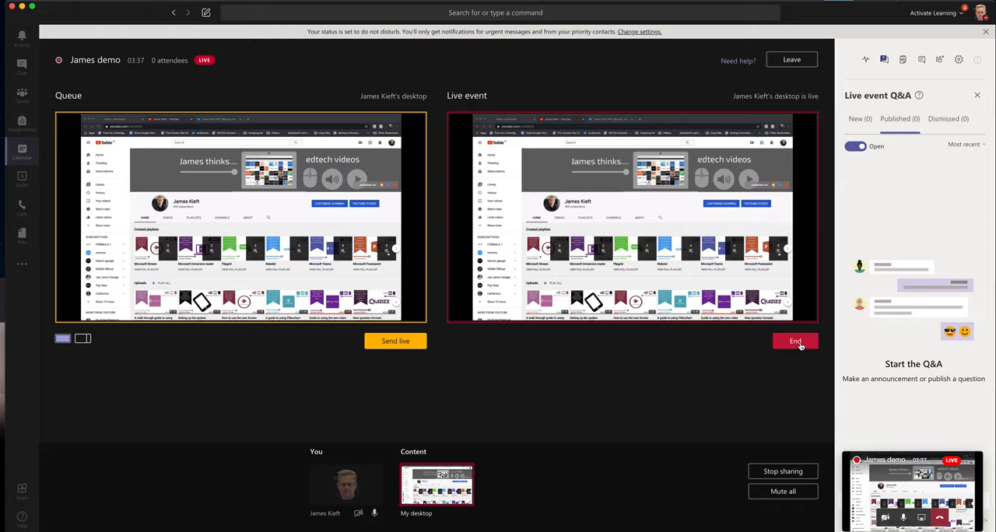
# End the James demo live event, confirming 'End live event'.
pyautogui.click(793, 342)
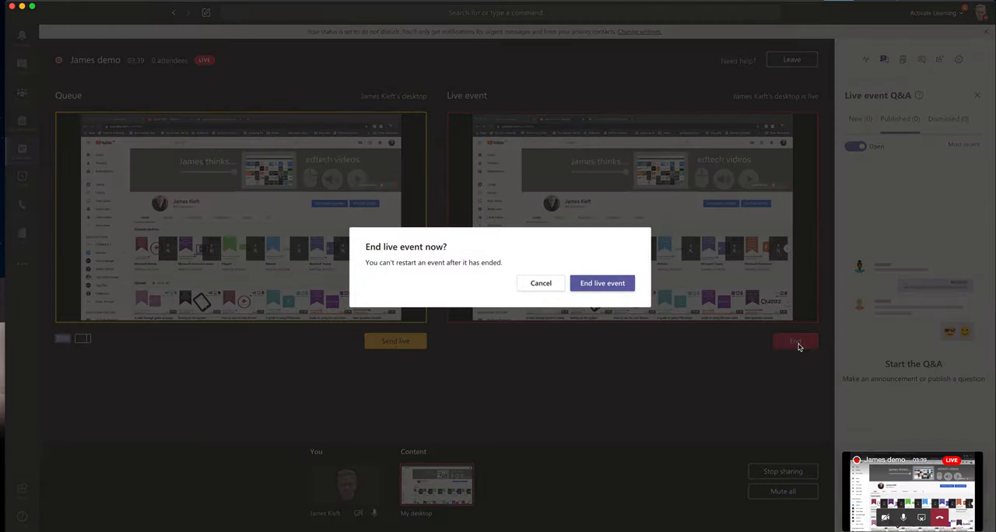
pyautogui.click(601, 284)
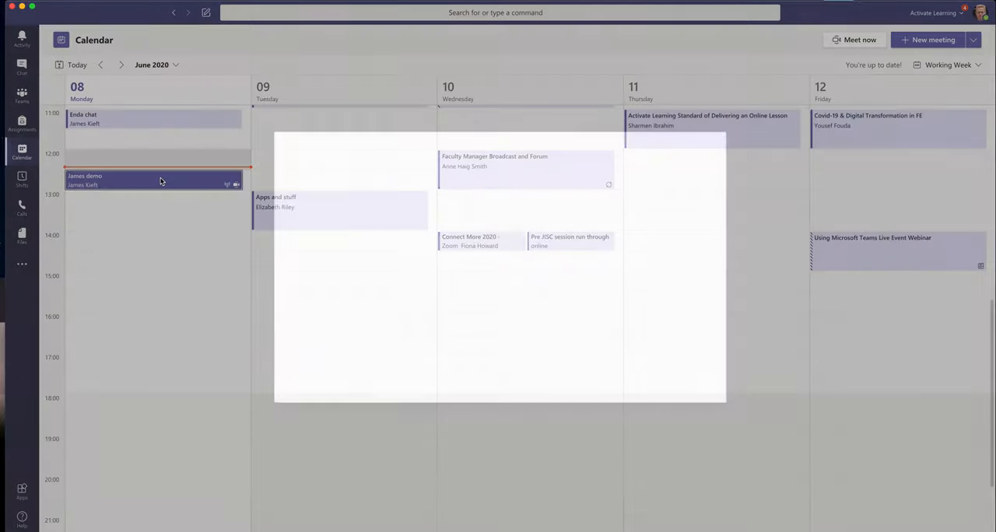
# View the ended James demo event's live event resources with Q&A and attendee report links.
pyautogui.click(155, 179)
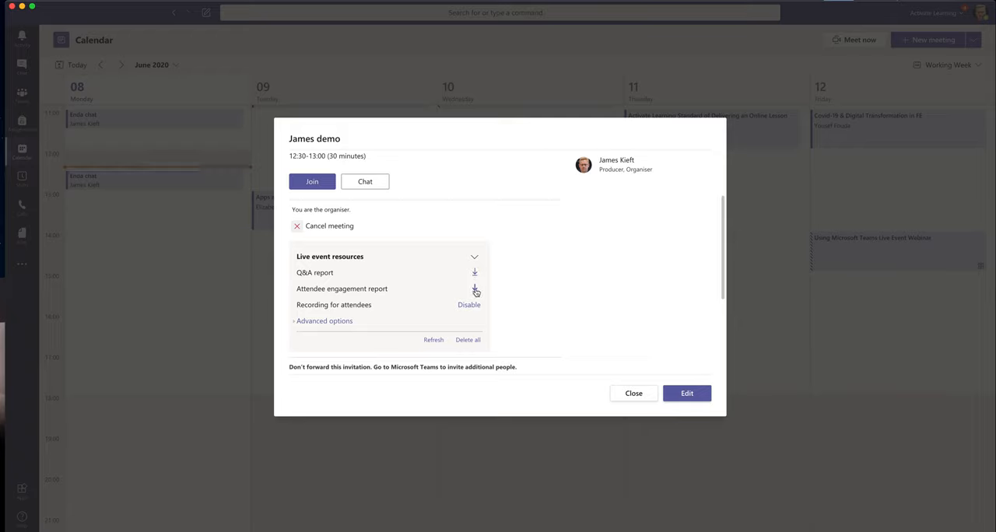
pyautogui.moveTo(475, 290)
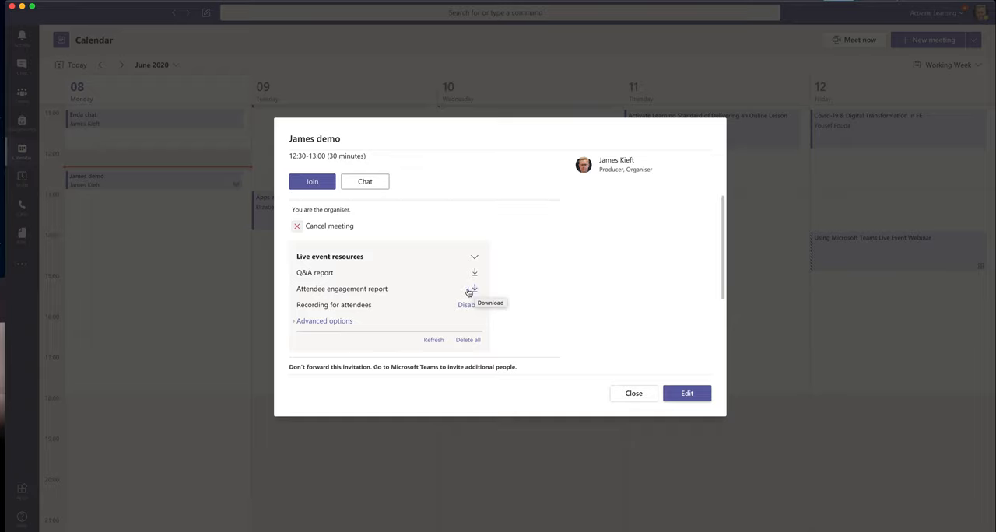
pyautogui.moveTo(311, 325)
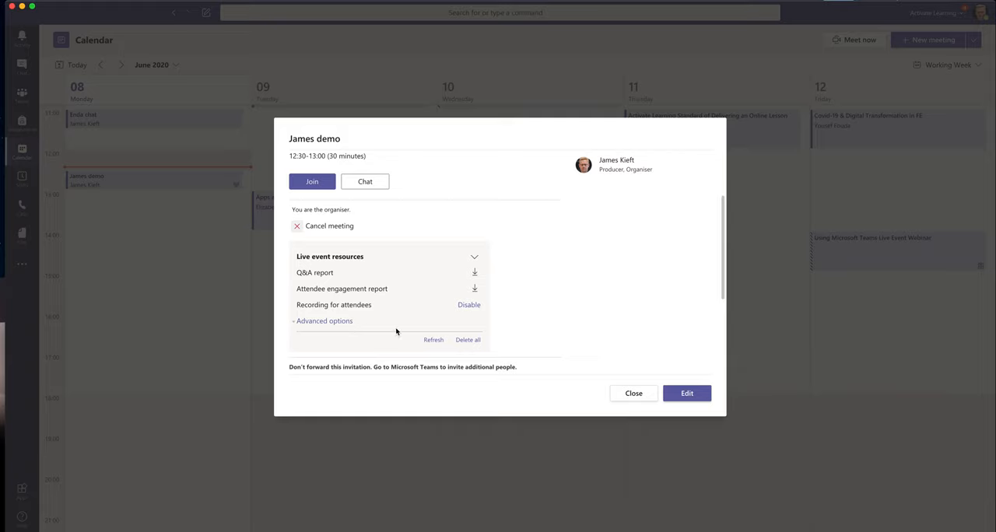
pyautogui.moveTo(366, 324)
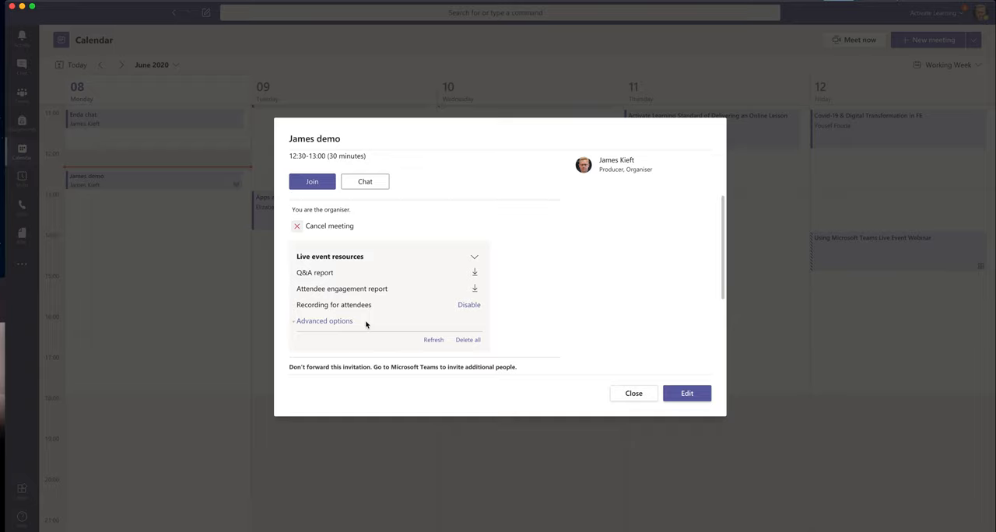
pyautogui.moveTo(383, 316)
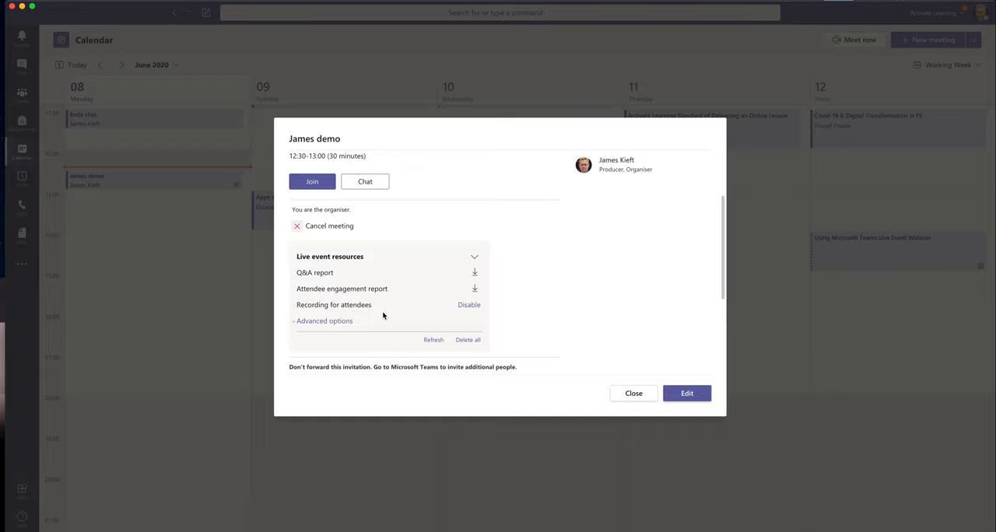